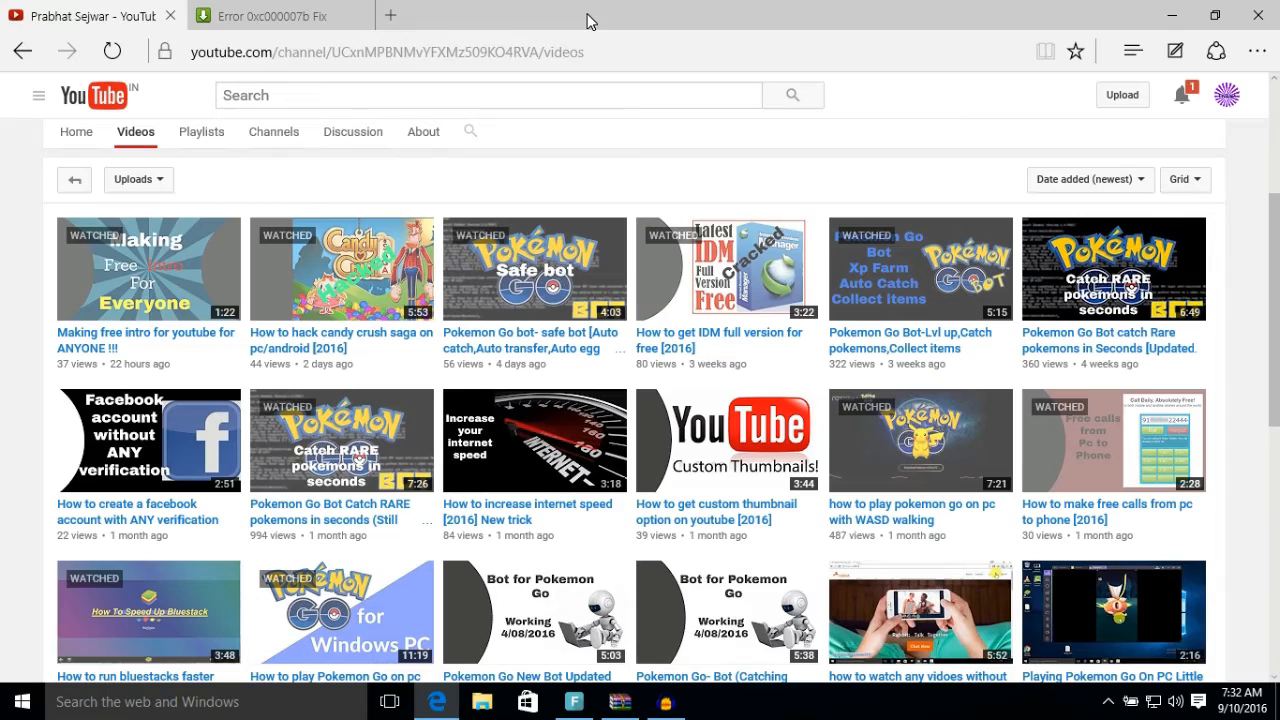
Leave the channel's Videos list and switch to the Error 0xc000007b Fix page
scroll("up", 3)
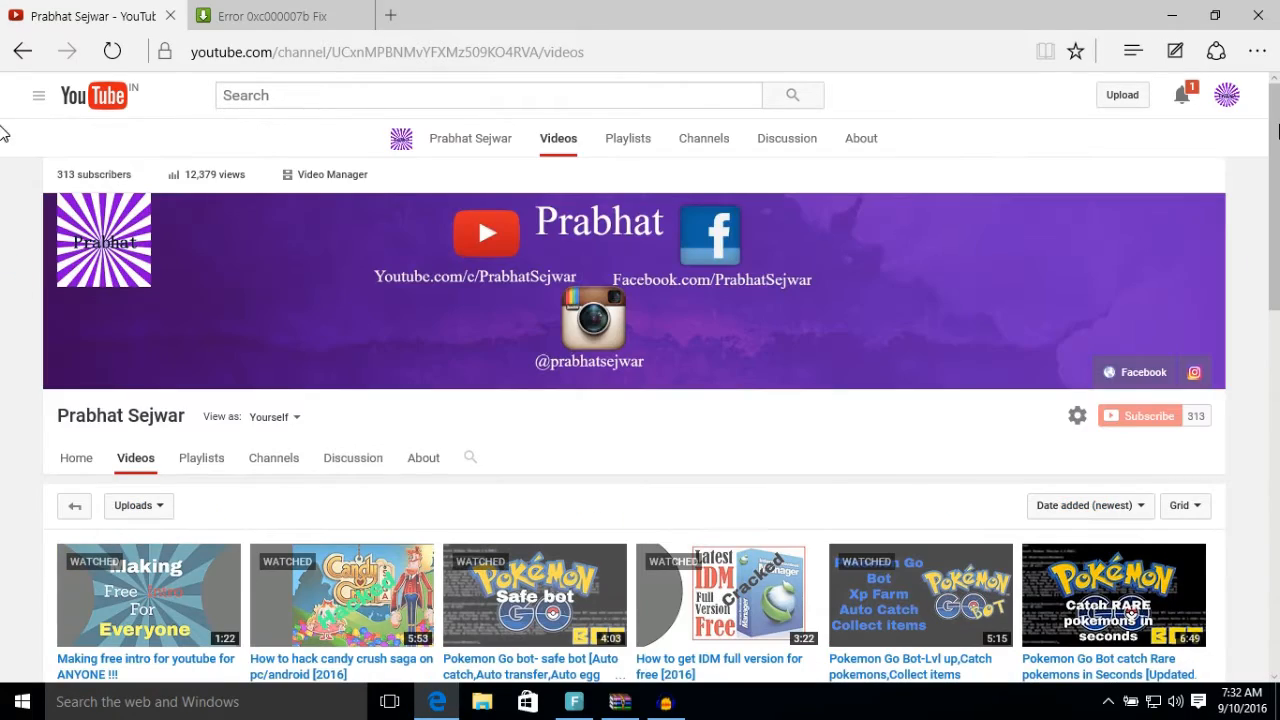
scroll("down", 3)
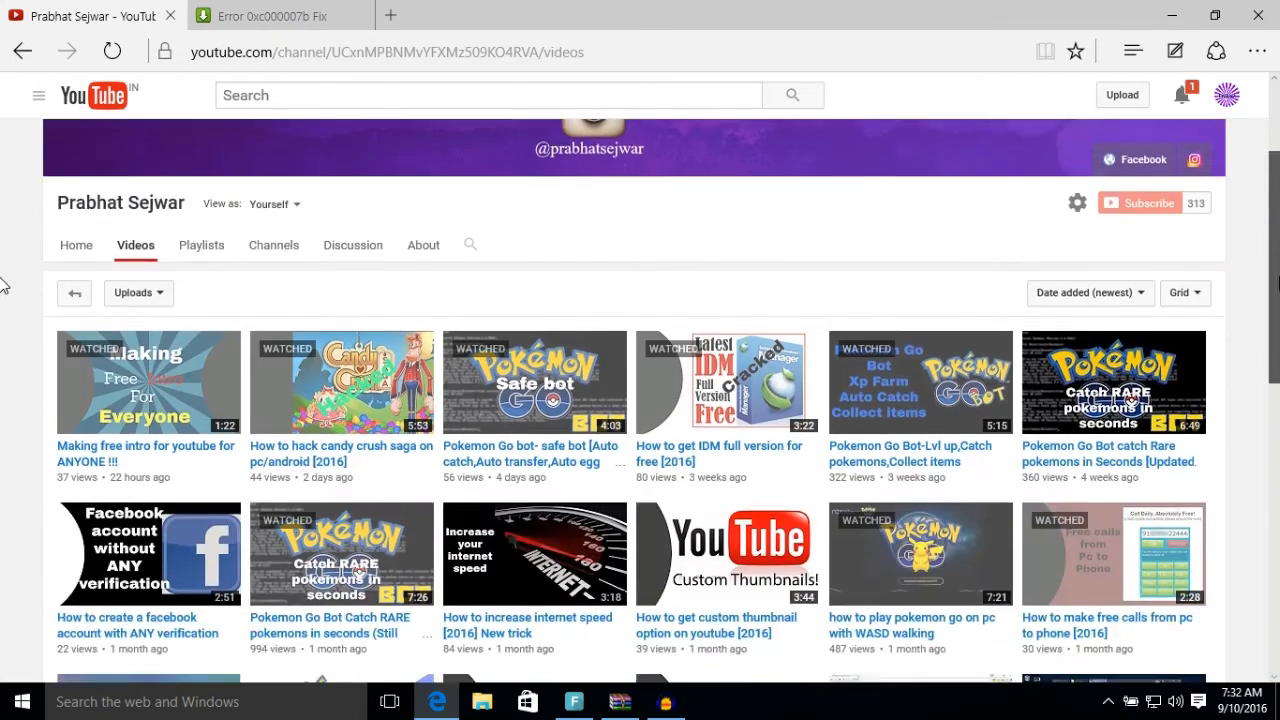
scroll("up", 3)
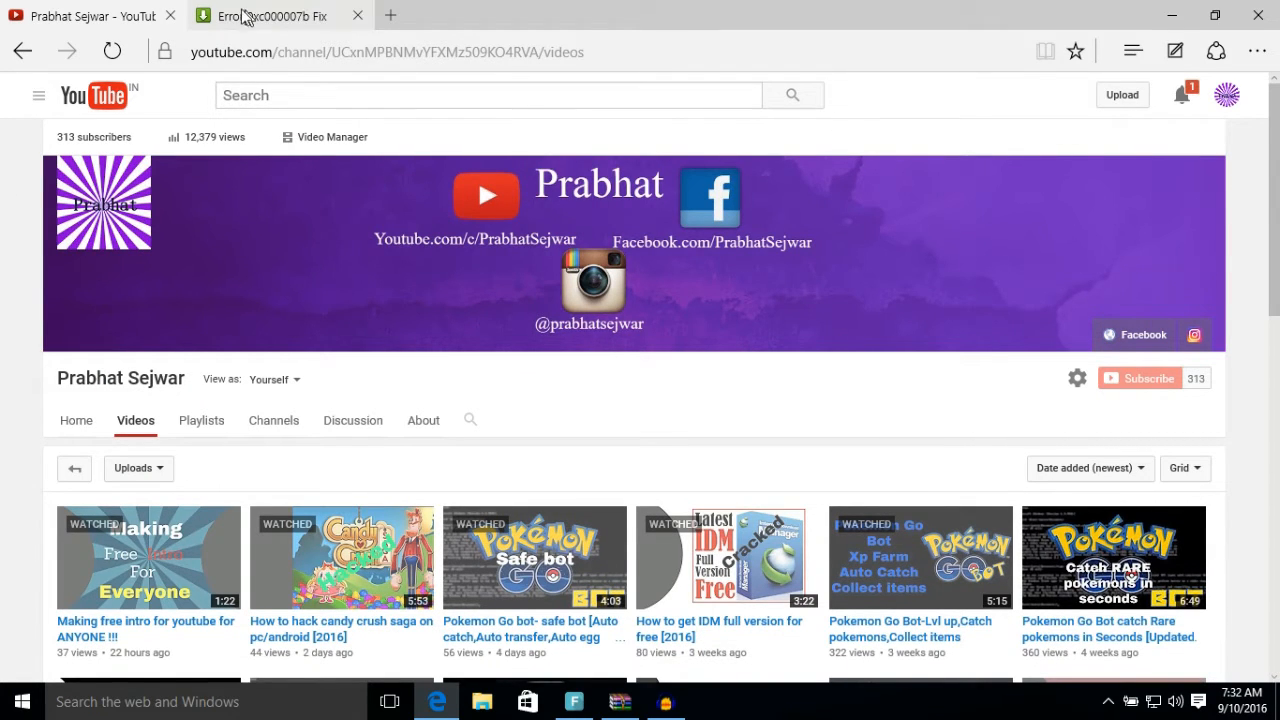
left_click(270, 16)
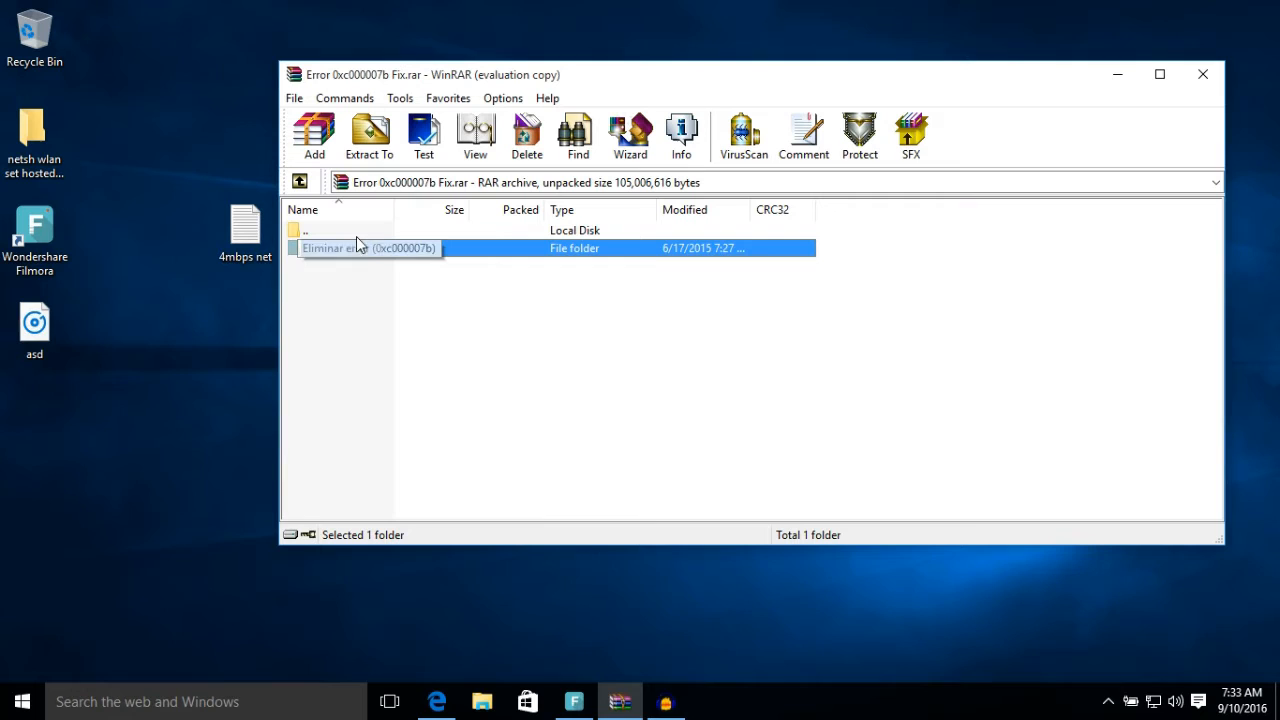
Extract the 'Eliminar error (0xc000007b)' folder onto the desktop and close WinRAR
left_click(368, 136)
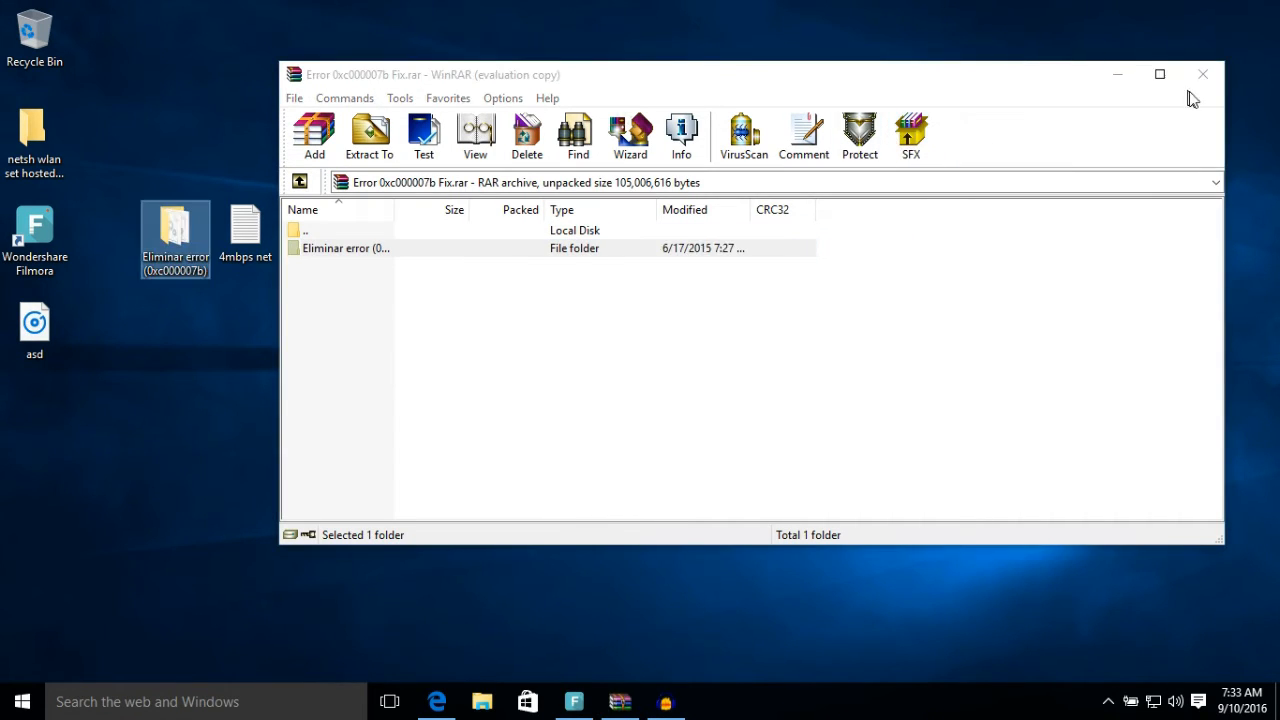
left_click(1202, 74)
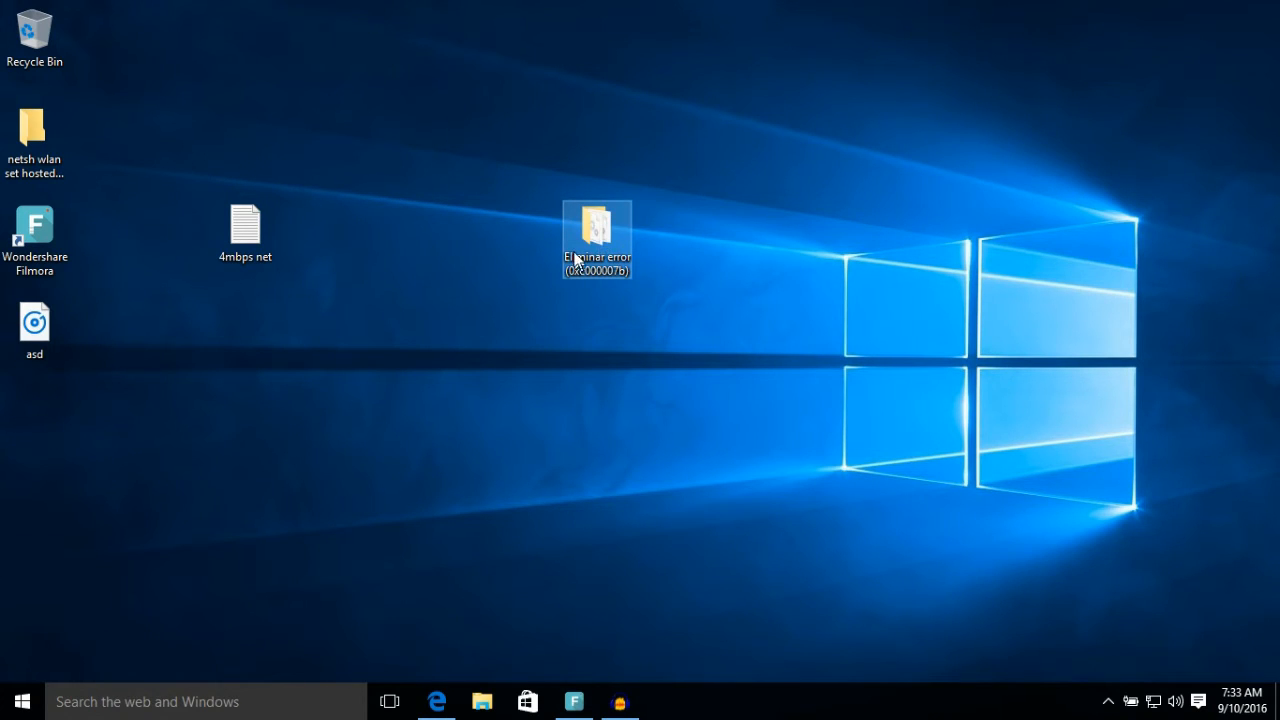
Select and copy all 105 DLL files in the extracted fix folder
double_click(596, 224)
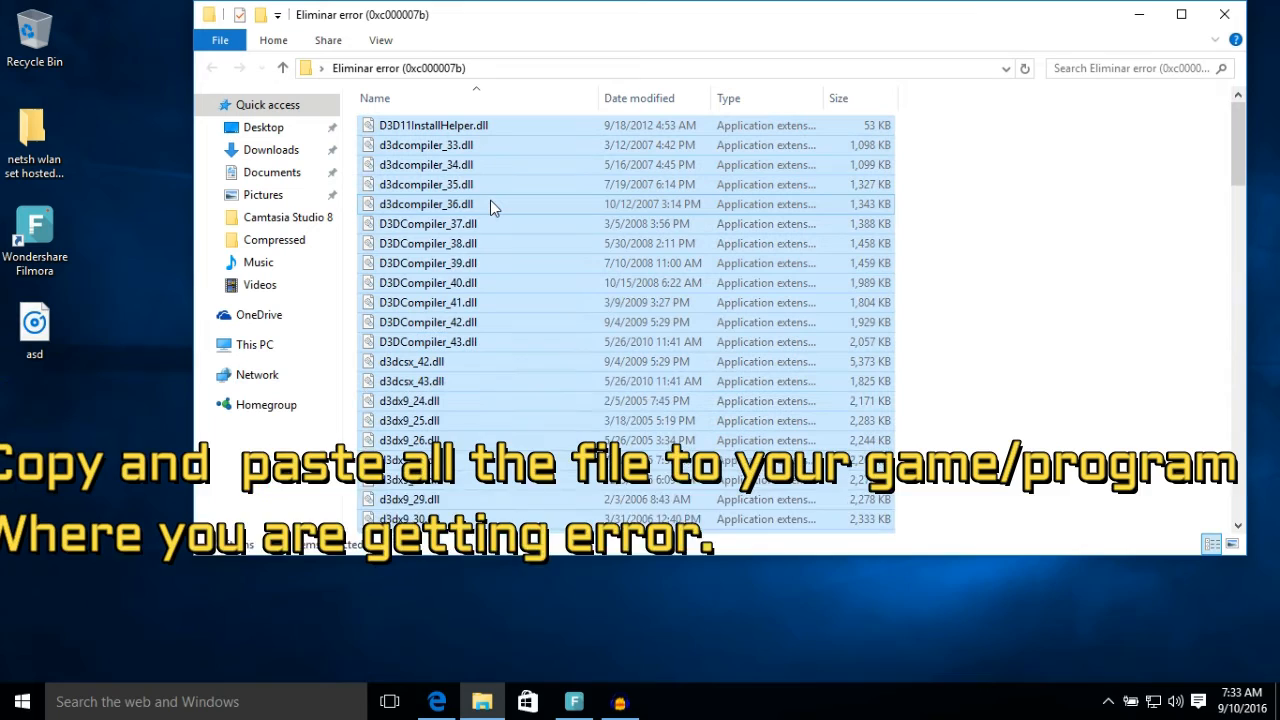
key("ctrl+a")
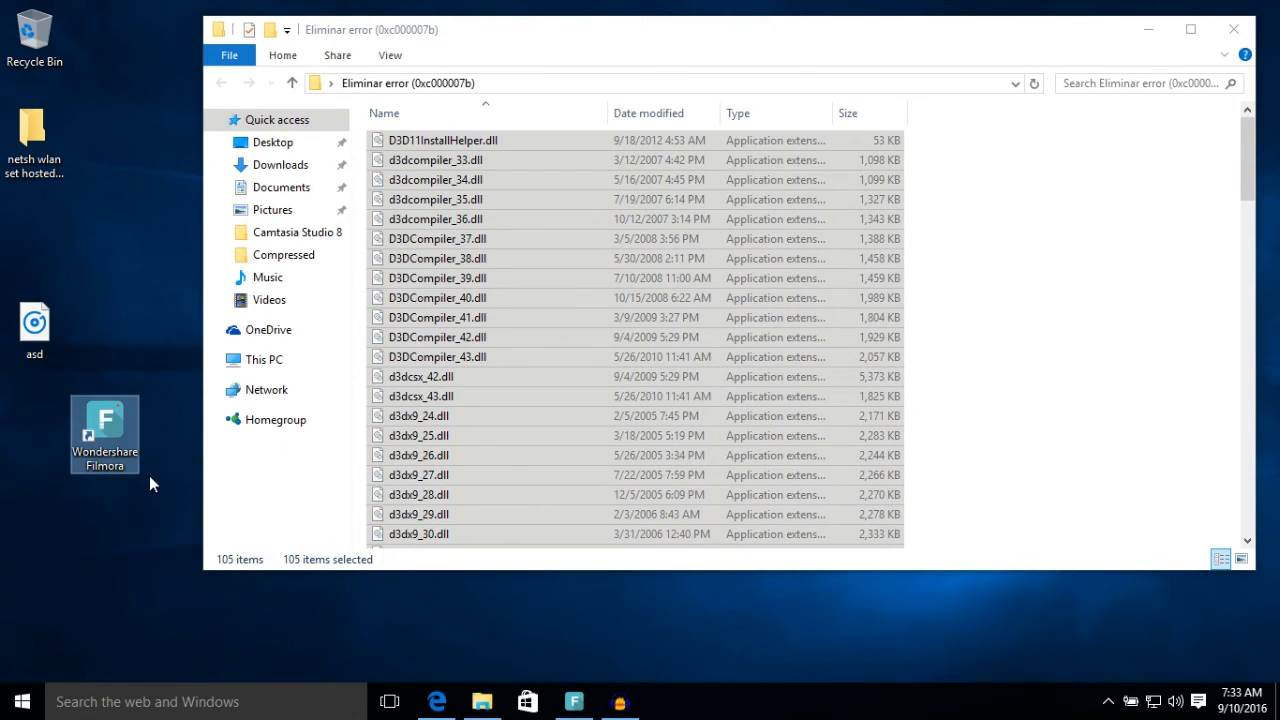
mouse_move(12, 438)
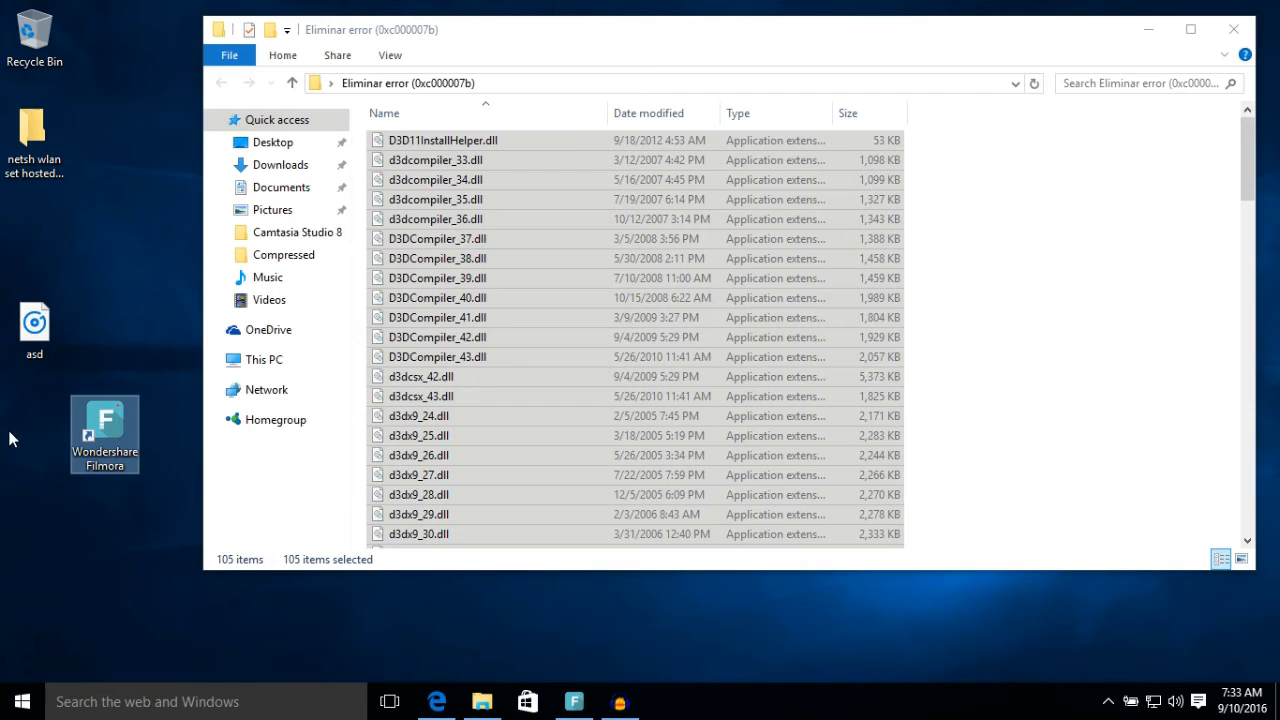
mouse_move(90, 430)
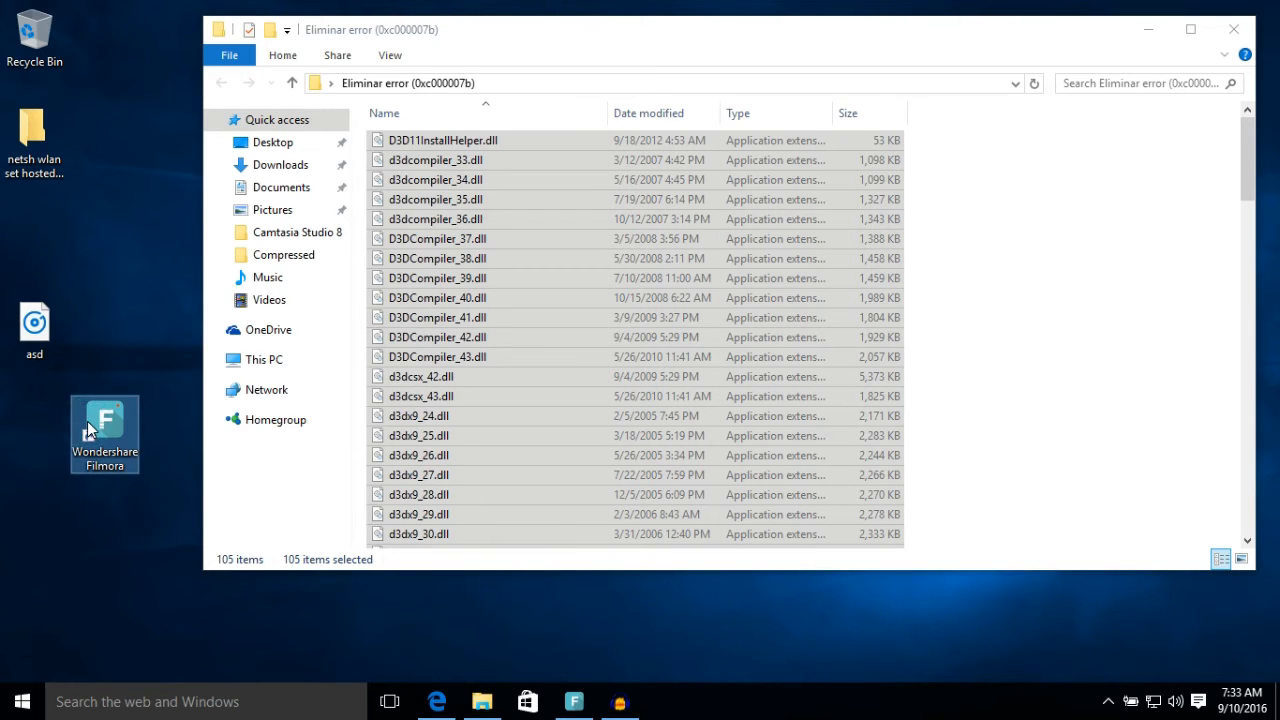
Open Wondershare Filmora's install folder via the desktop shortcut's file location
right_click(104, 434)
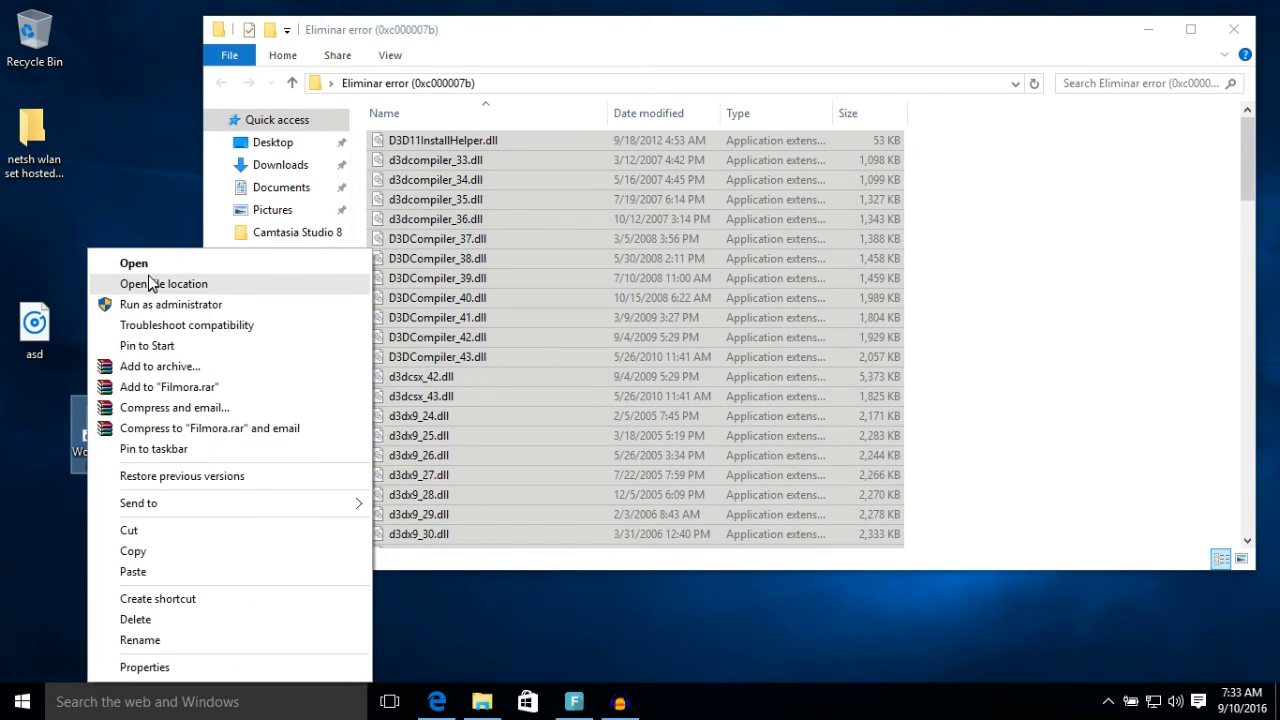
mouse_move(136, 288)
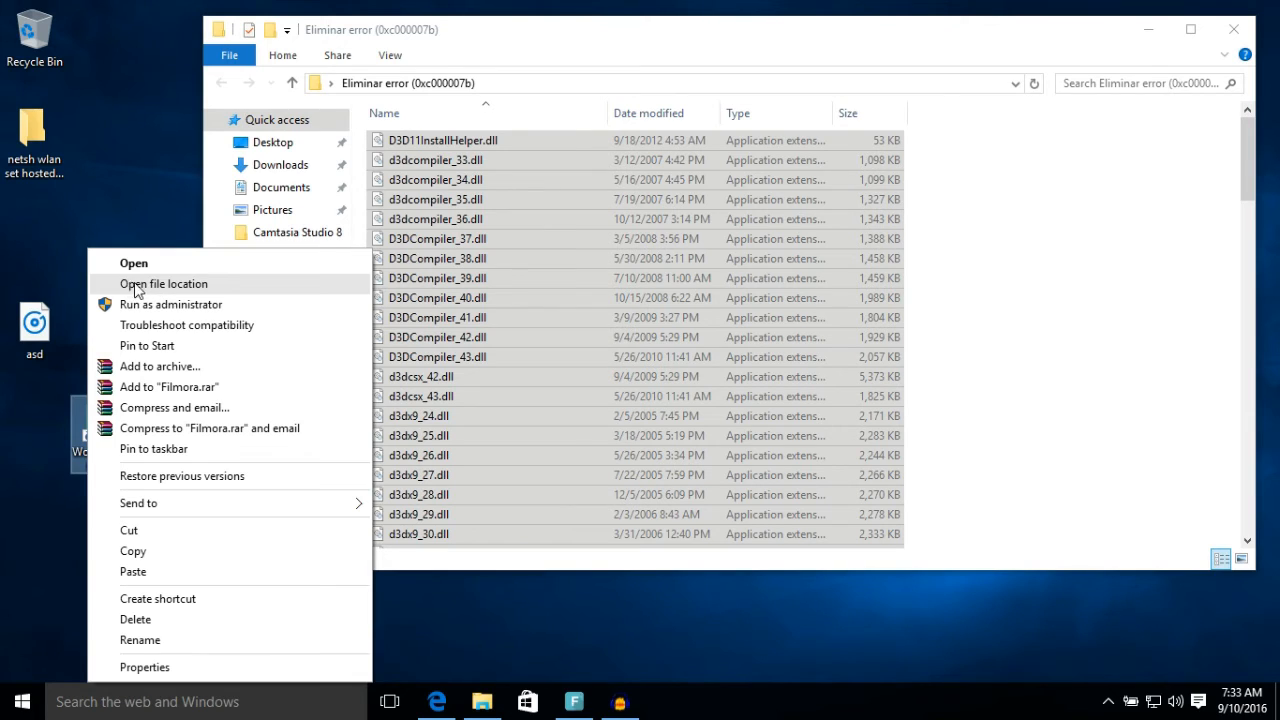
left_click(164, 284)
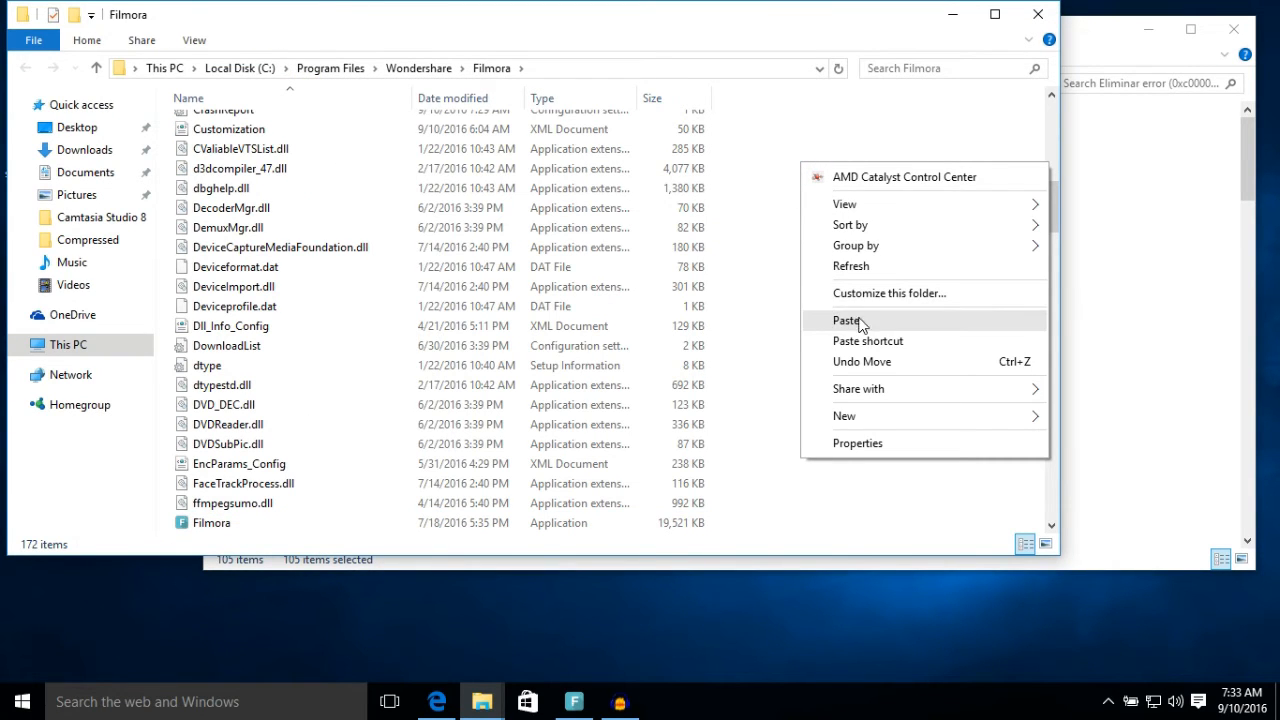
Paste the copied fix DLLs into Filmora's Program Files folder
left_click(848, 320)
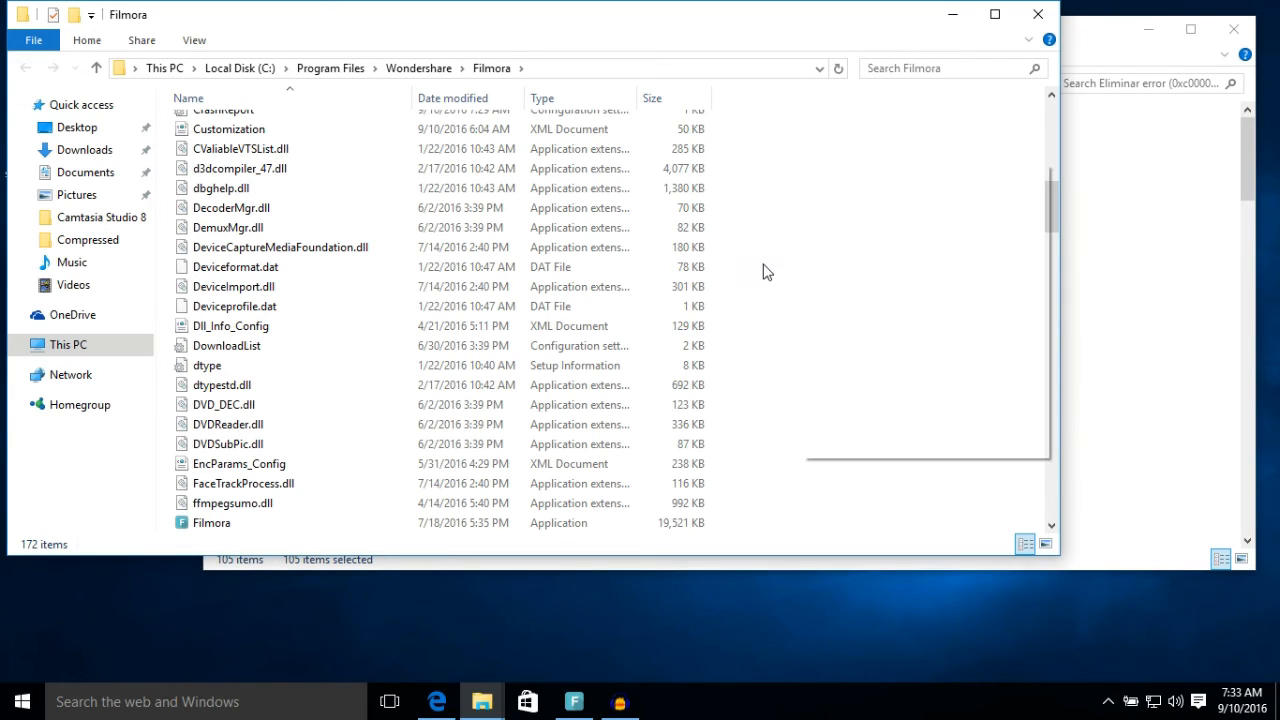